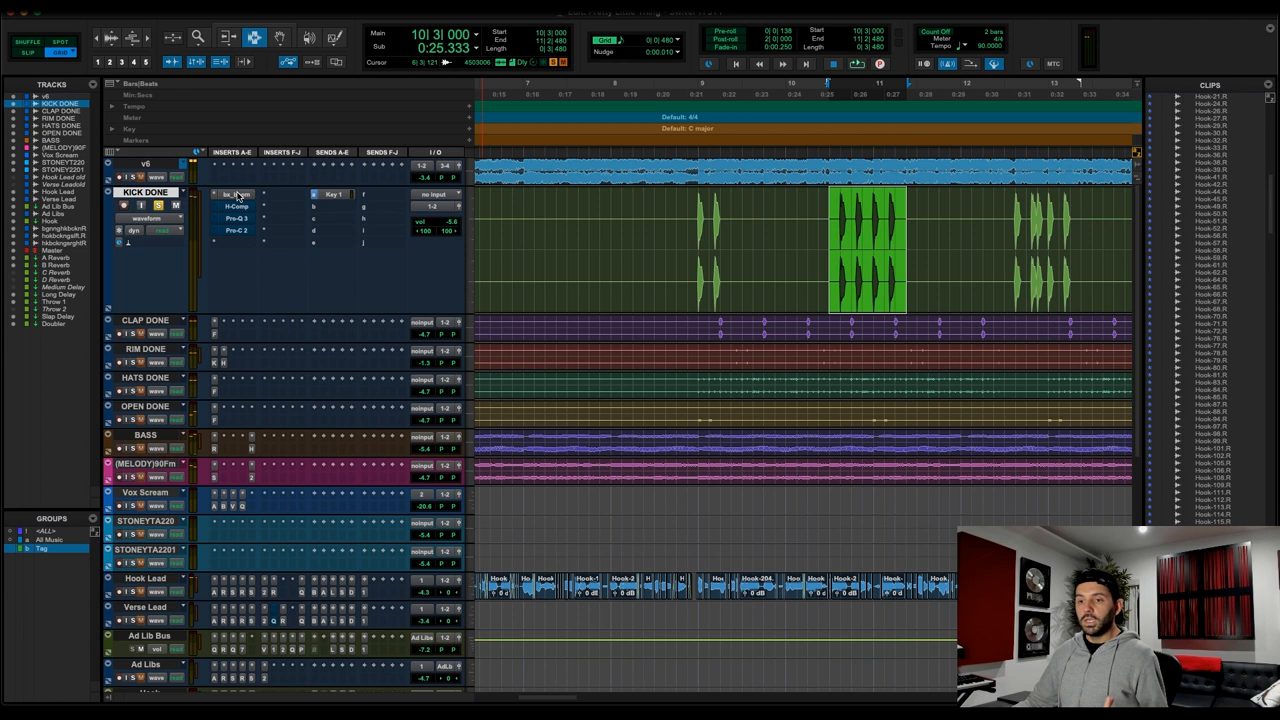
Open the bx_boom plugin window from the KICK DONE track's insert
{"action": "left_click", "coordinate": [237, 194]}
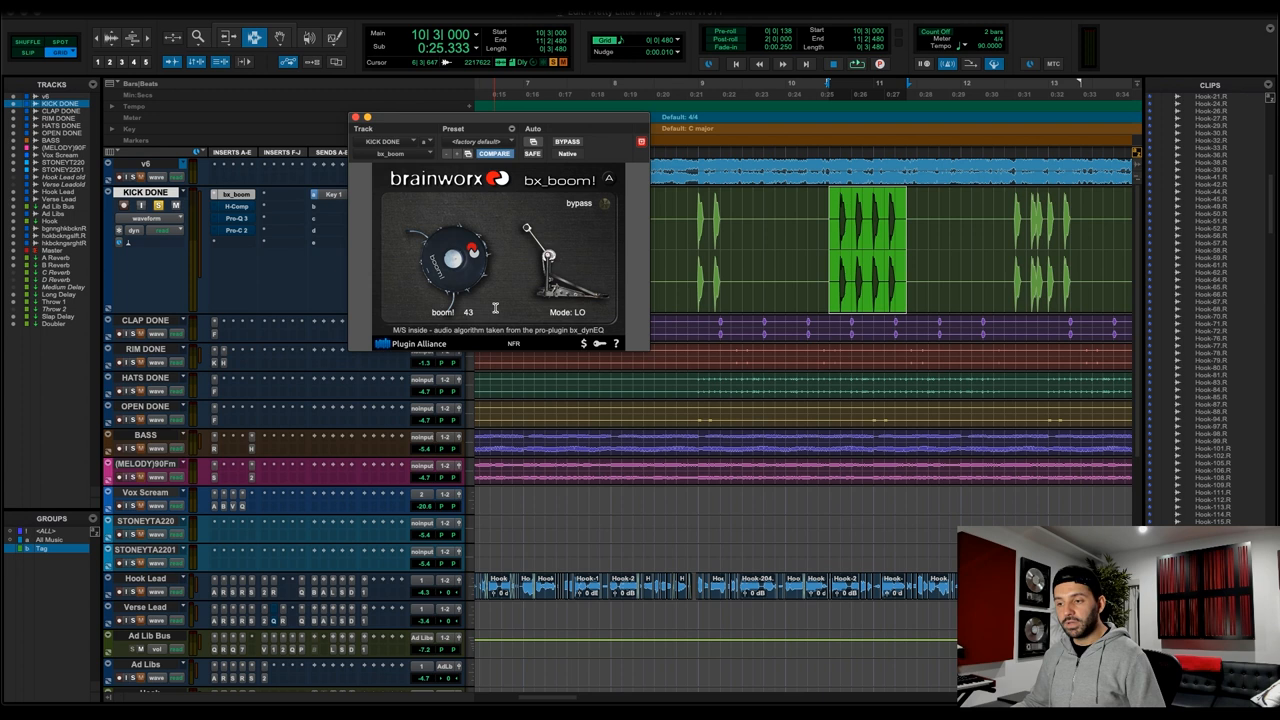
{"action": "mouse_move", "coordinate": [520, 278]}
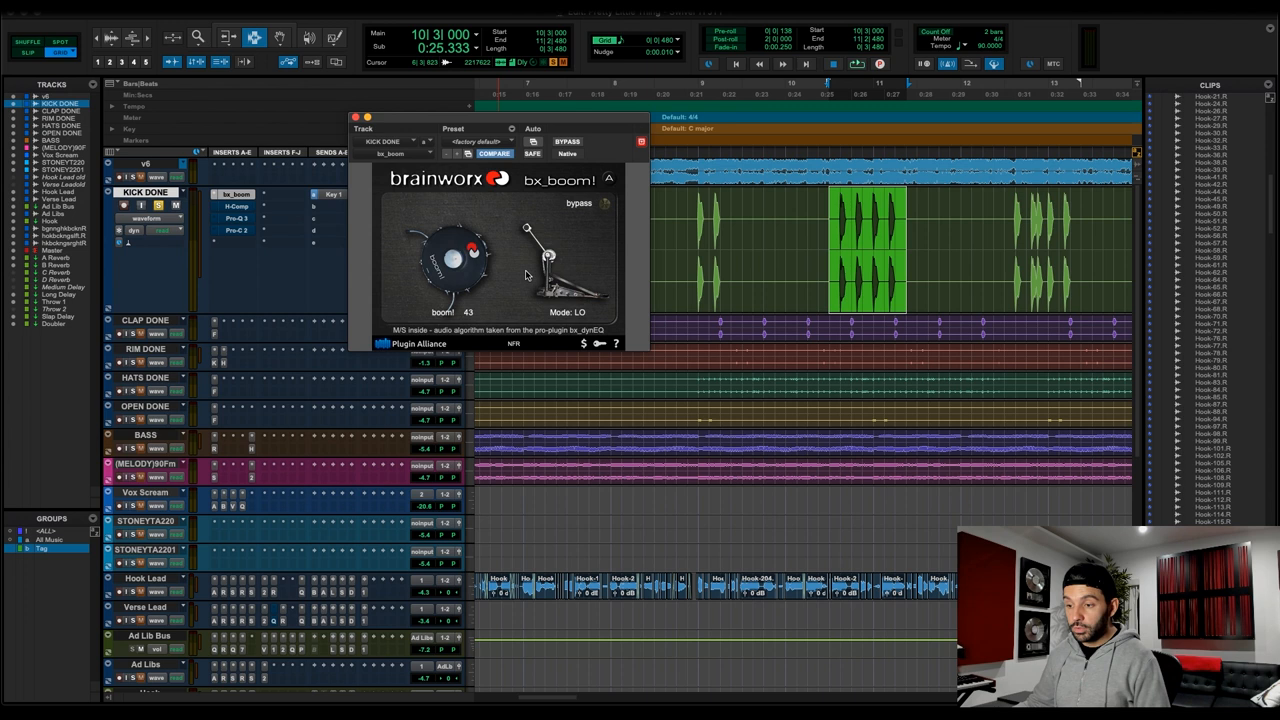
{"action": "mouse_move", "coordinate": [450, 275]}
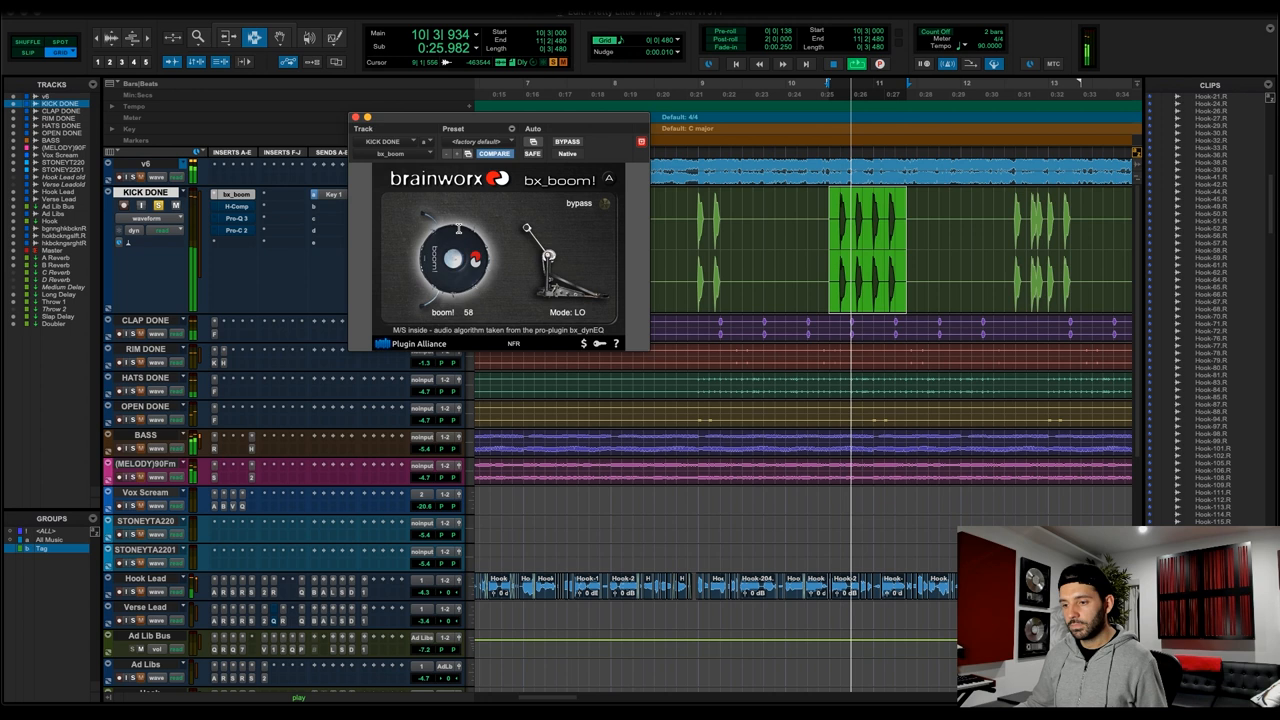
Try the boom amount at -100, return it to 43, and close bx_boom
{"action": "left_click_drag", "start_coordinate": [455, 258], "coordinate": [458, 250]}
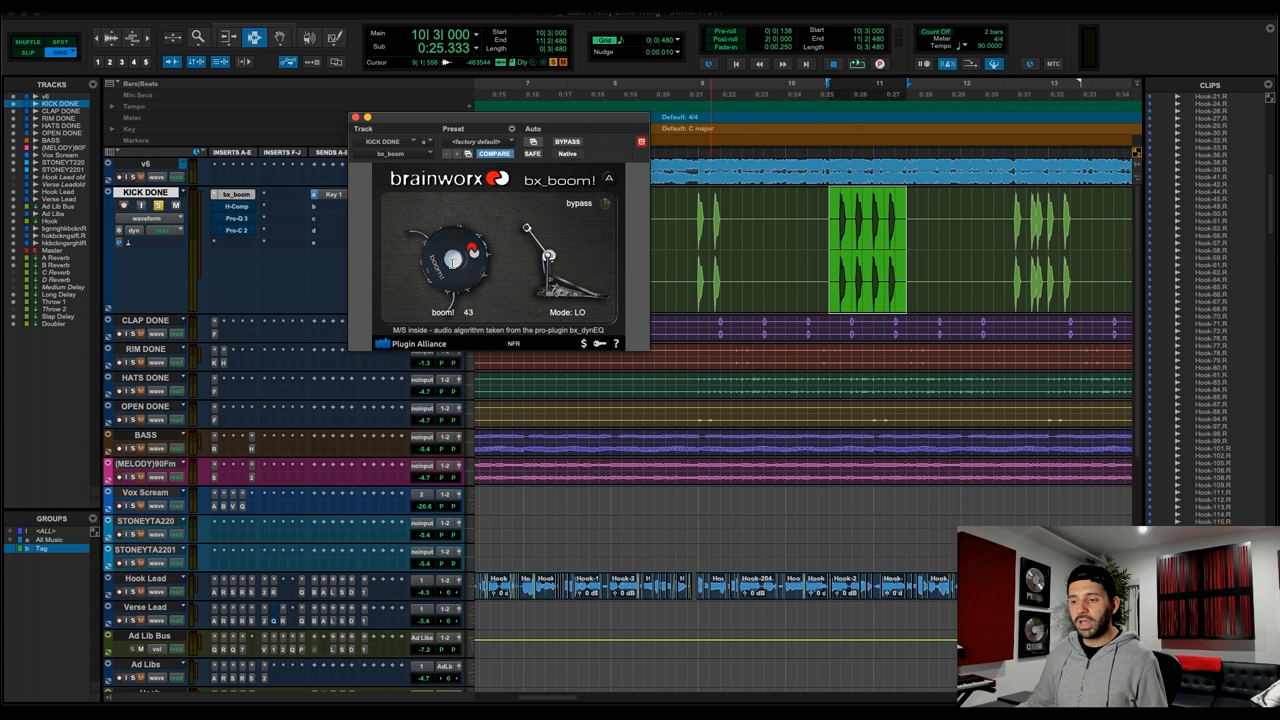
{"action": "left_click_drag", "start_coordinate": [455, 260], "coordinate": [440, 275]}
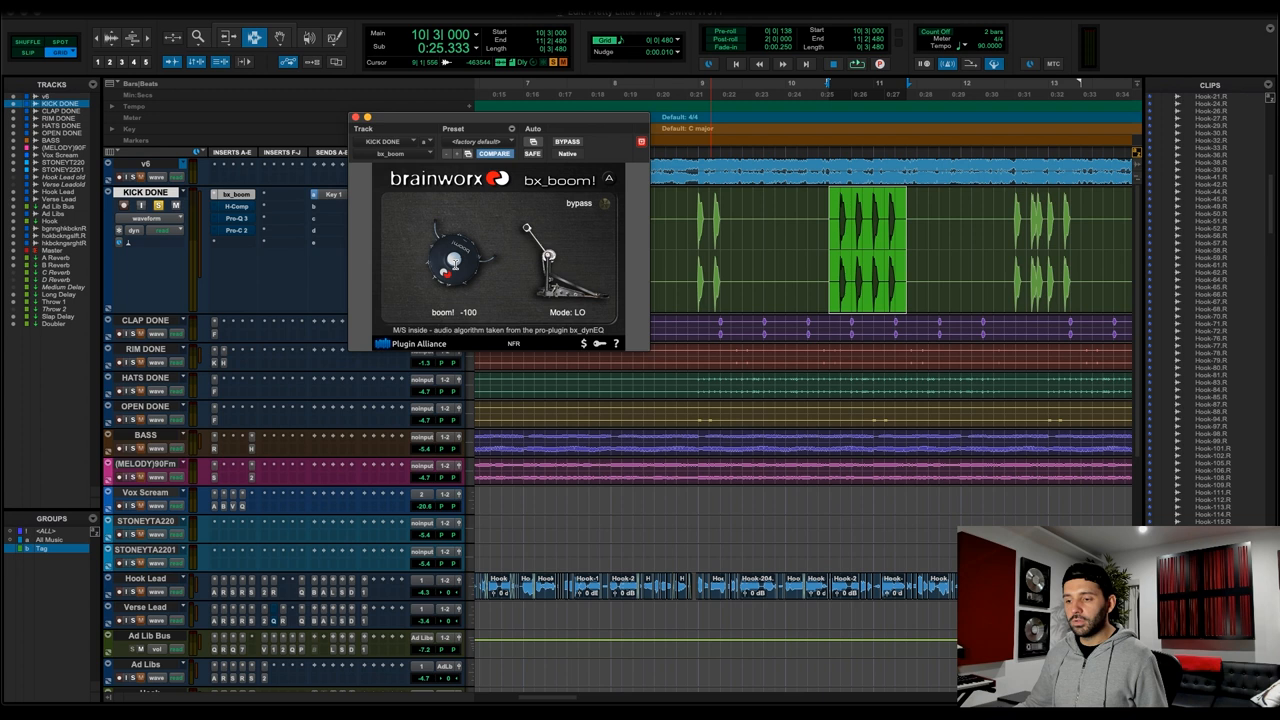
{"action": "left_click_drag", "start_coordinate": [450, 275], "coordinate": [470, 245]}
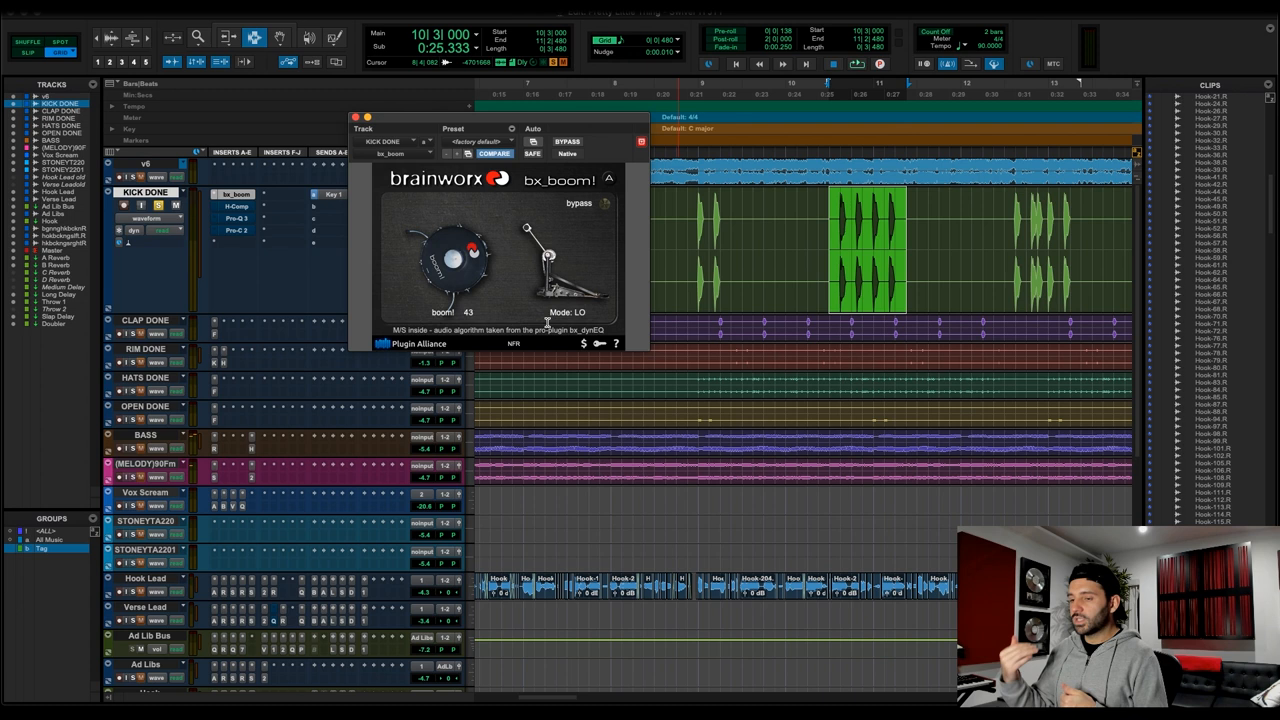
{"action": "mouse_move", "coordinate": [519, 307]}
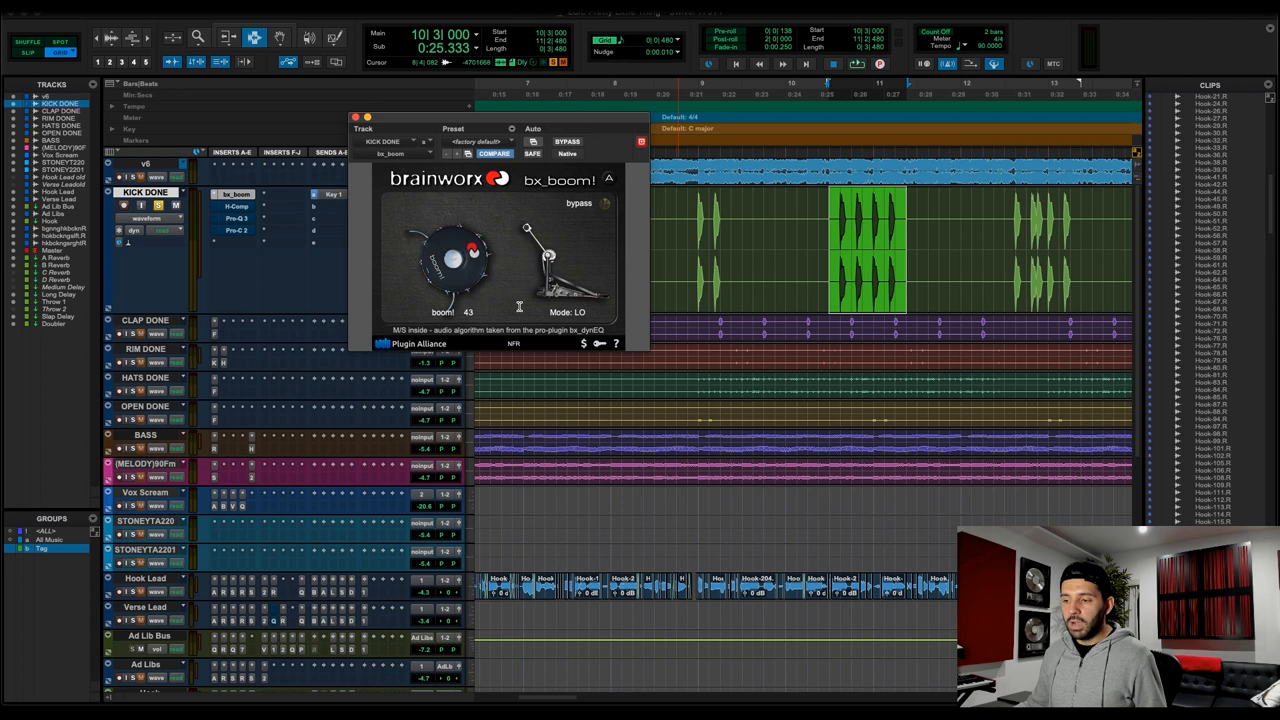
{"action": "left_click", "coordinate": [355, 117]}
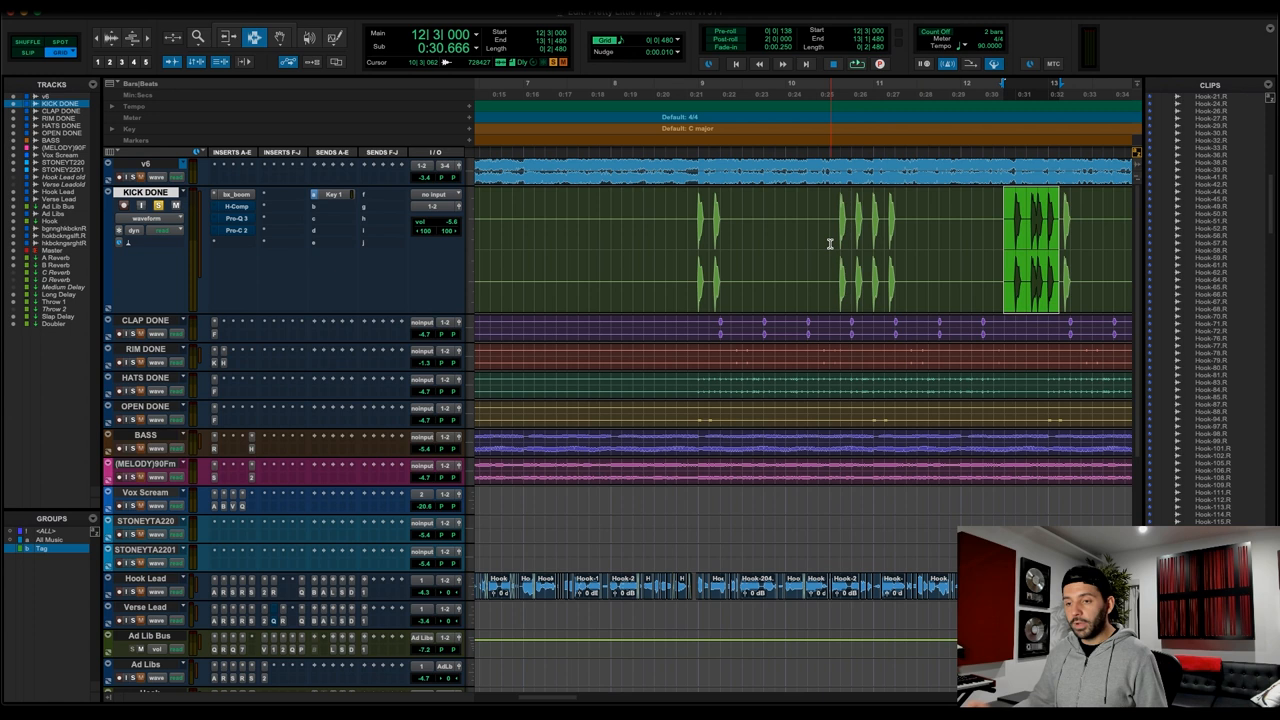
Open the H-Comp insert on KICK DONE, review it, and close it
{"action": "left_click", "coordinate": [237, 206]}
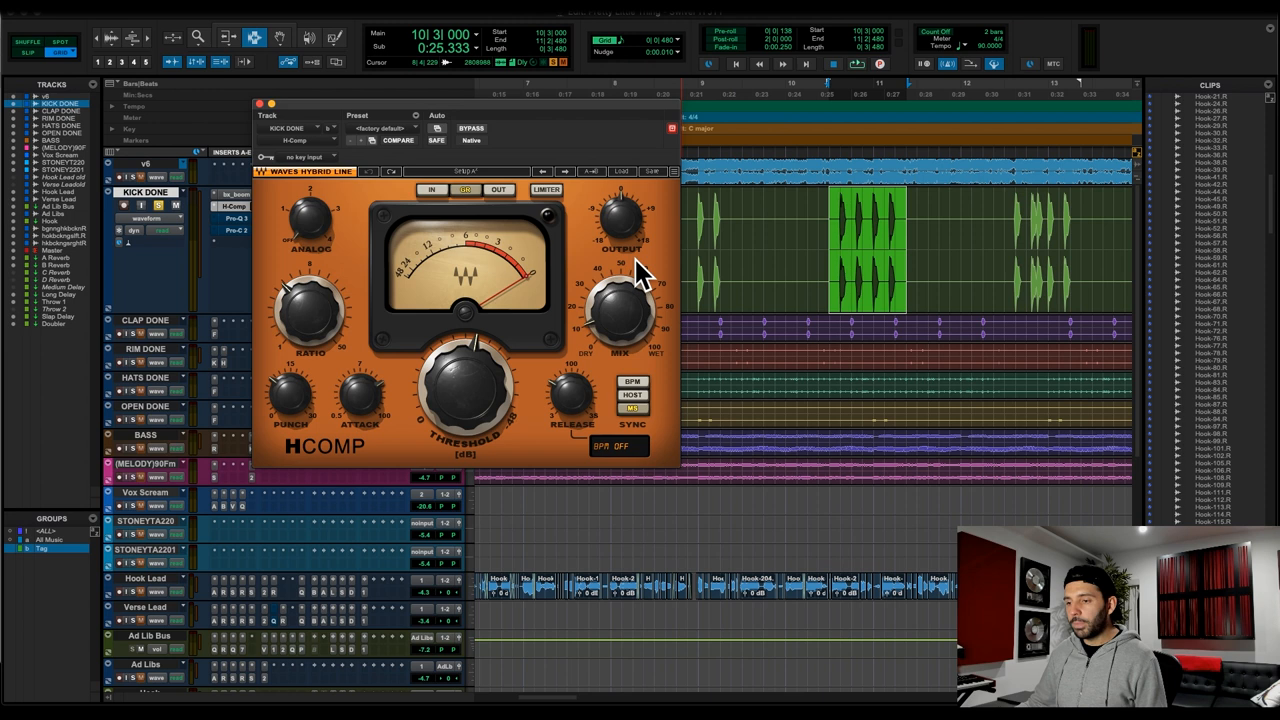
{"action": "mouse_move", "coordinate": [305, 150]}
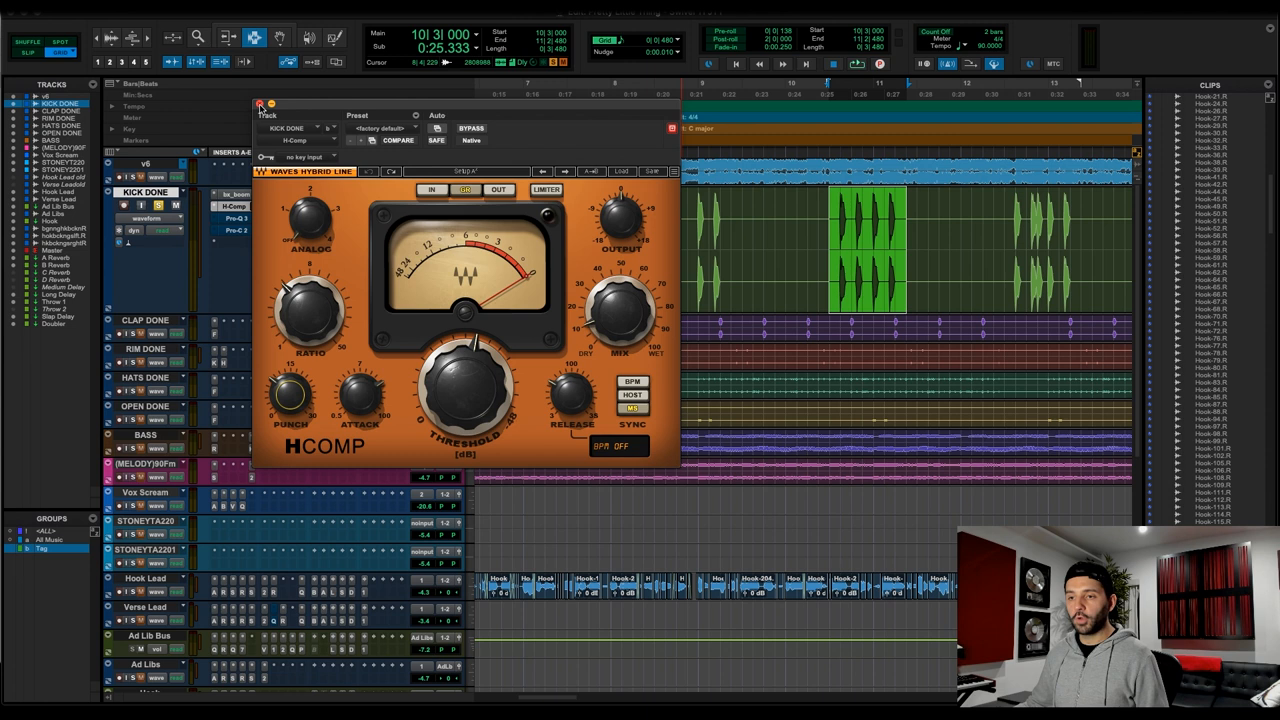
{"action": "left_click", "coordinate": [235, 219]}
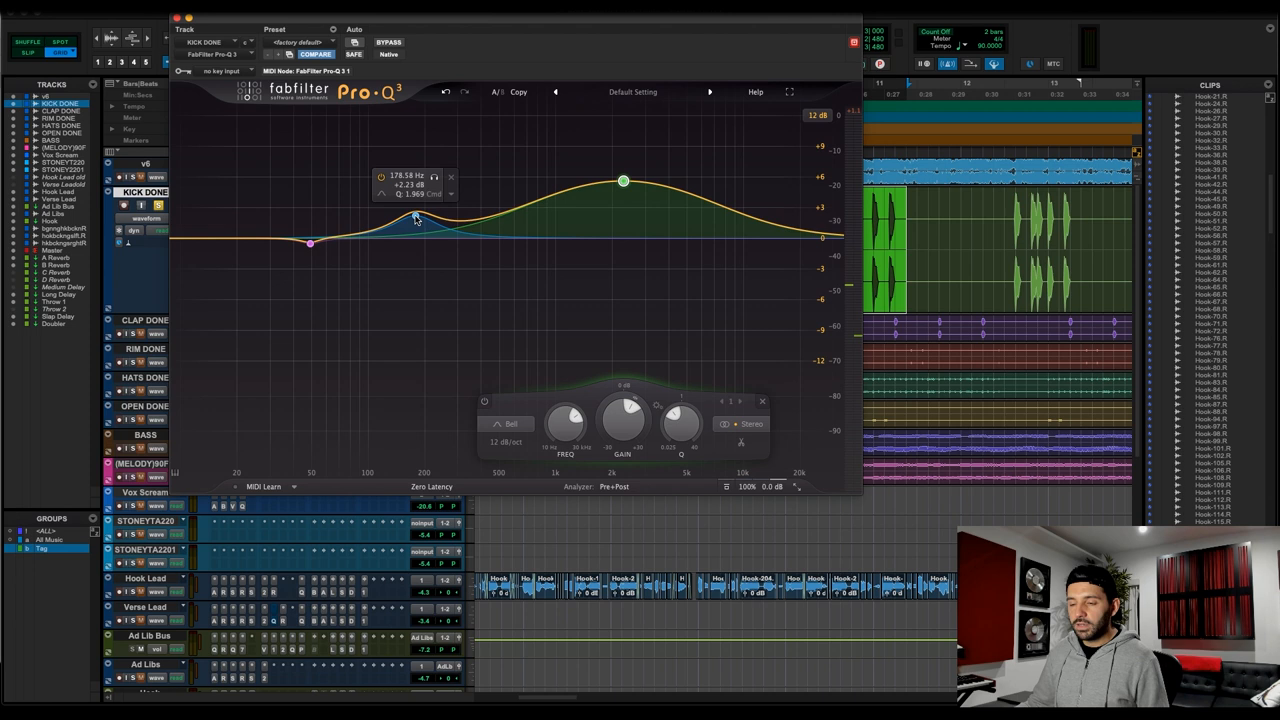
Bypass Pro-Q 3 on KICK DONE to hear the kick without EQ
{"action": "left_click", "coordinate": [389, 42]}
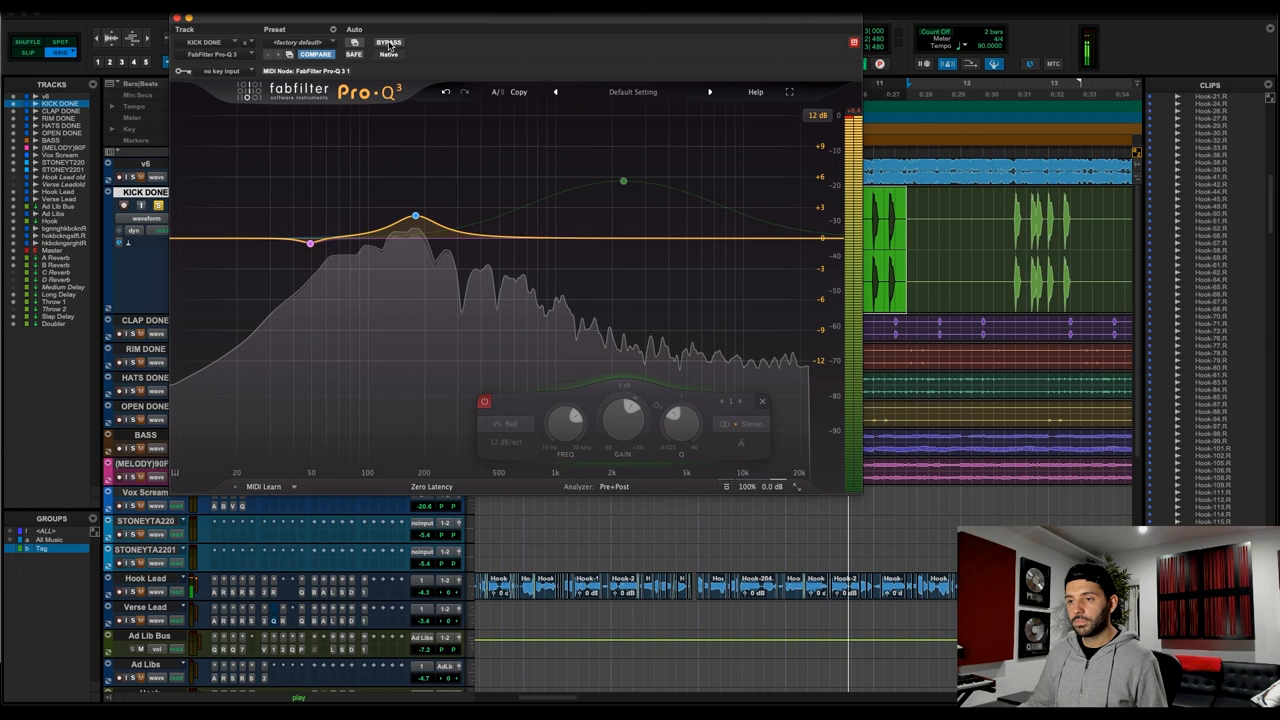
Re-enable Pro-Q 3 on KICK DONE to compare the EQ against bypass
{"action": "left_click", "coordinate": [388, 43]}
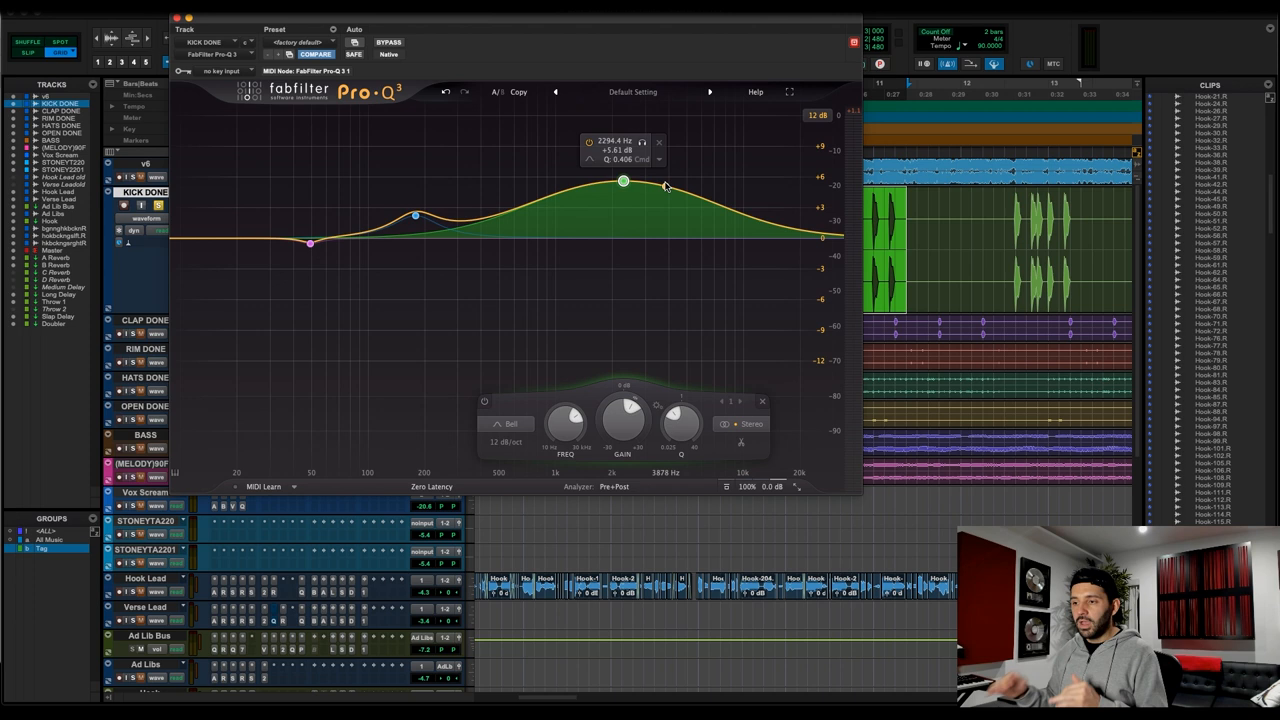
Select the low dip band near 49 Hz in Pro-Q 3
{"action": "left_click", "coordinate": [310, 243]}
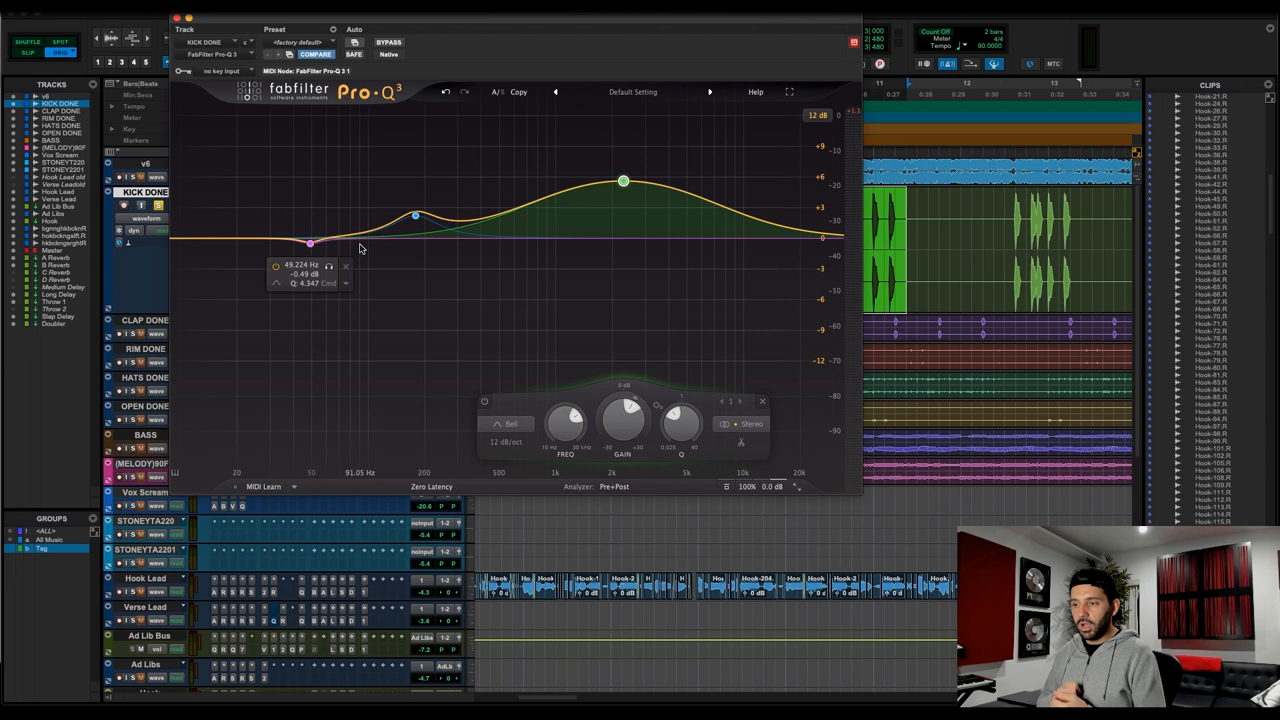
{"action": "mouse_move", "coordinate": [543, 170]}
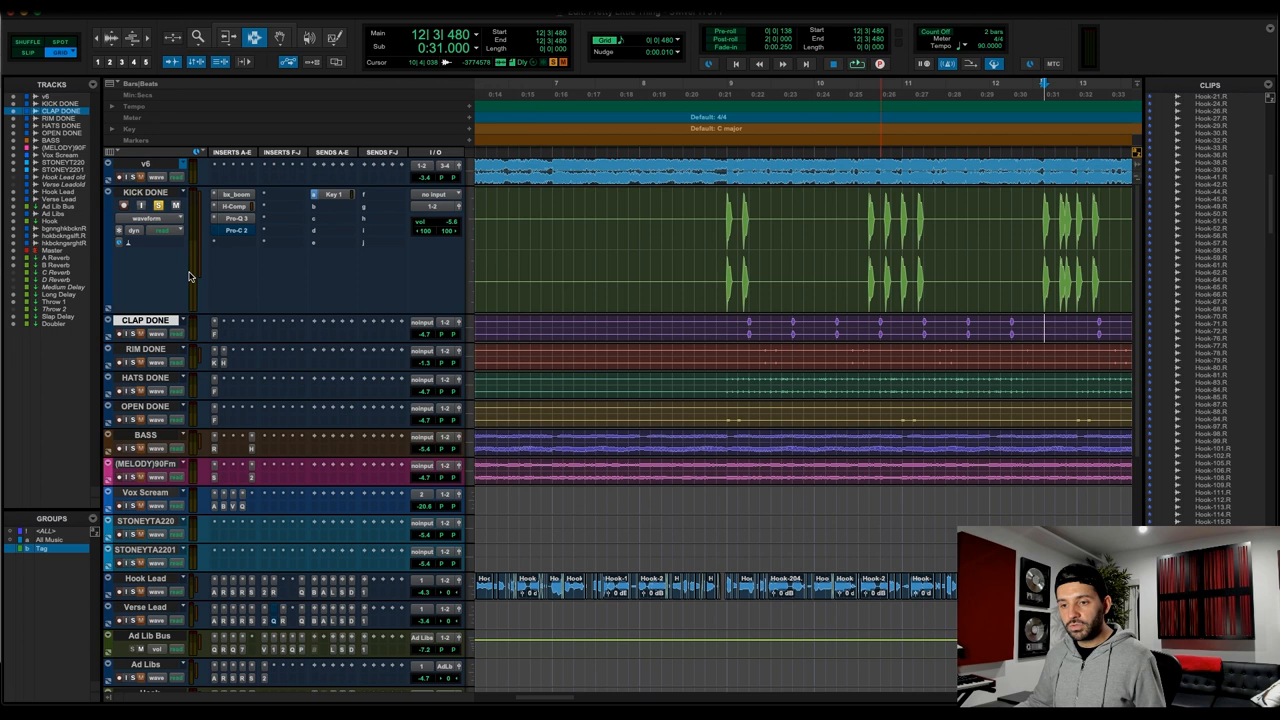
Open Pro-C 2 on KICK DONE, loaded with the Punchy Rock Kick 01 preset
{"action": "left_click", "coordinate": [235, 230]}
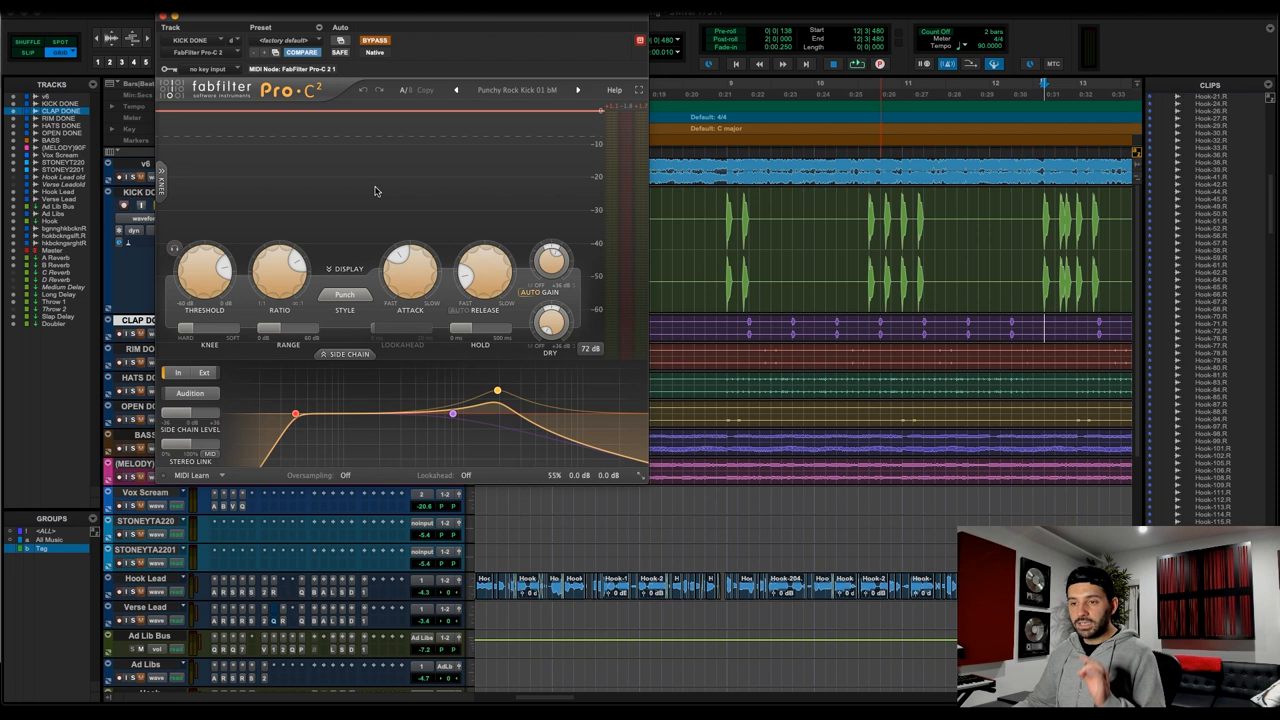